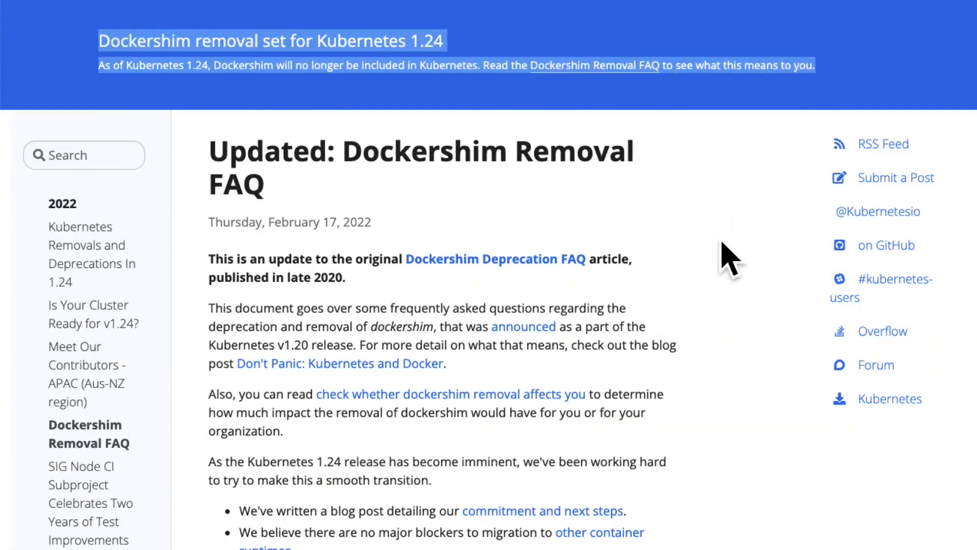
{"action": "scroll", "scroll_direction": "down", "scroll_amount": 3}
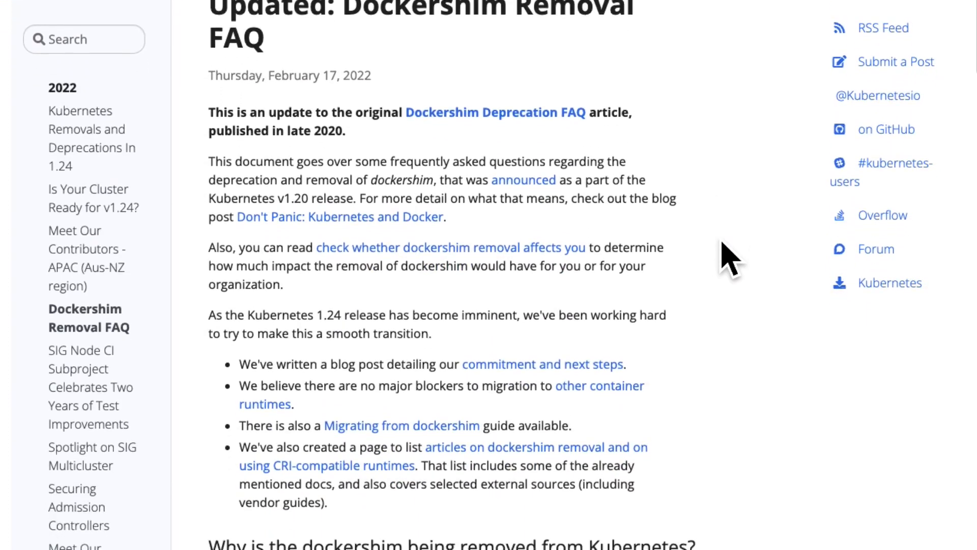
{"action": "scroll", "scroll_direction": "down", "scroll_amount": 3}
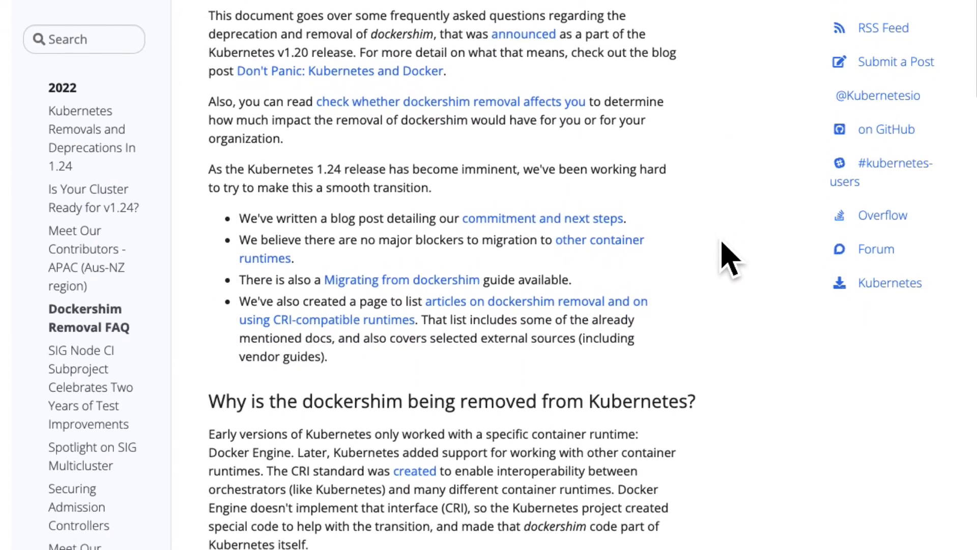
{"action": "scroll", "scroll_direction": "down", "scroll_amount": 3}
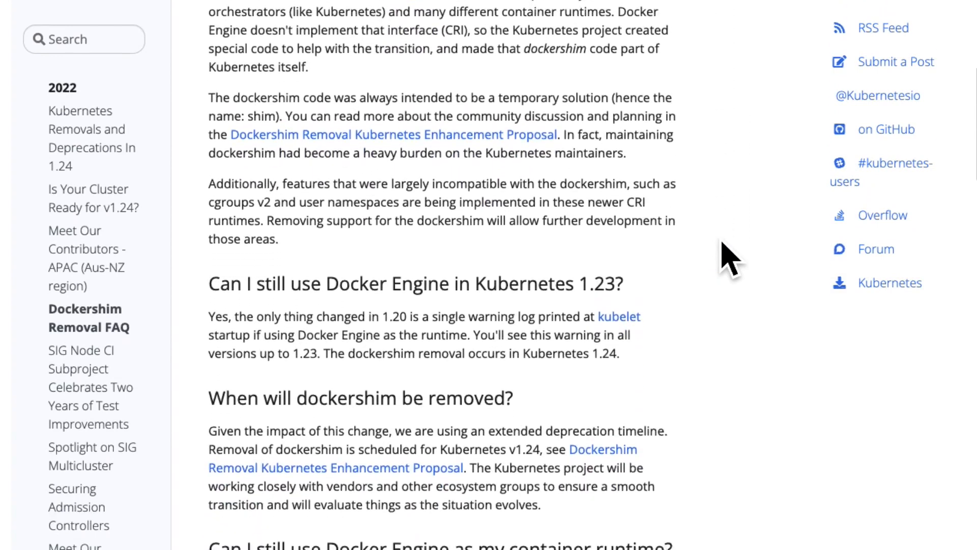
{"action": "scroll", "scroll_direction": "down", "scroll_amount": 3}
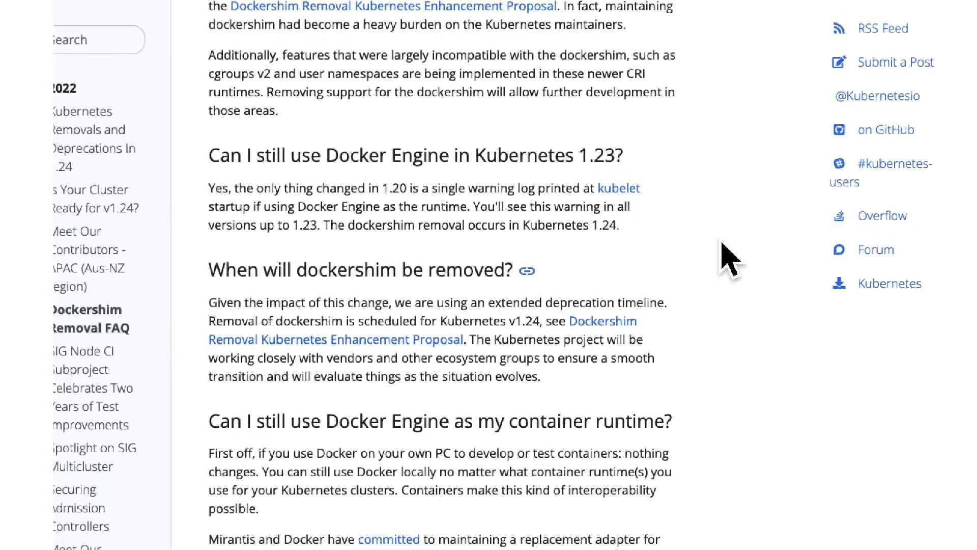